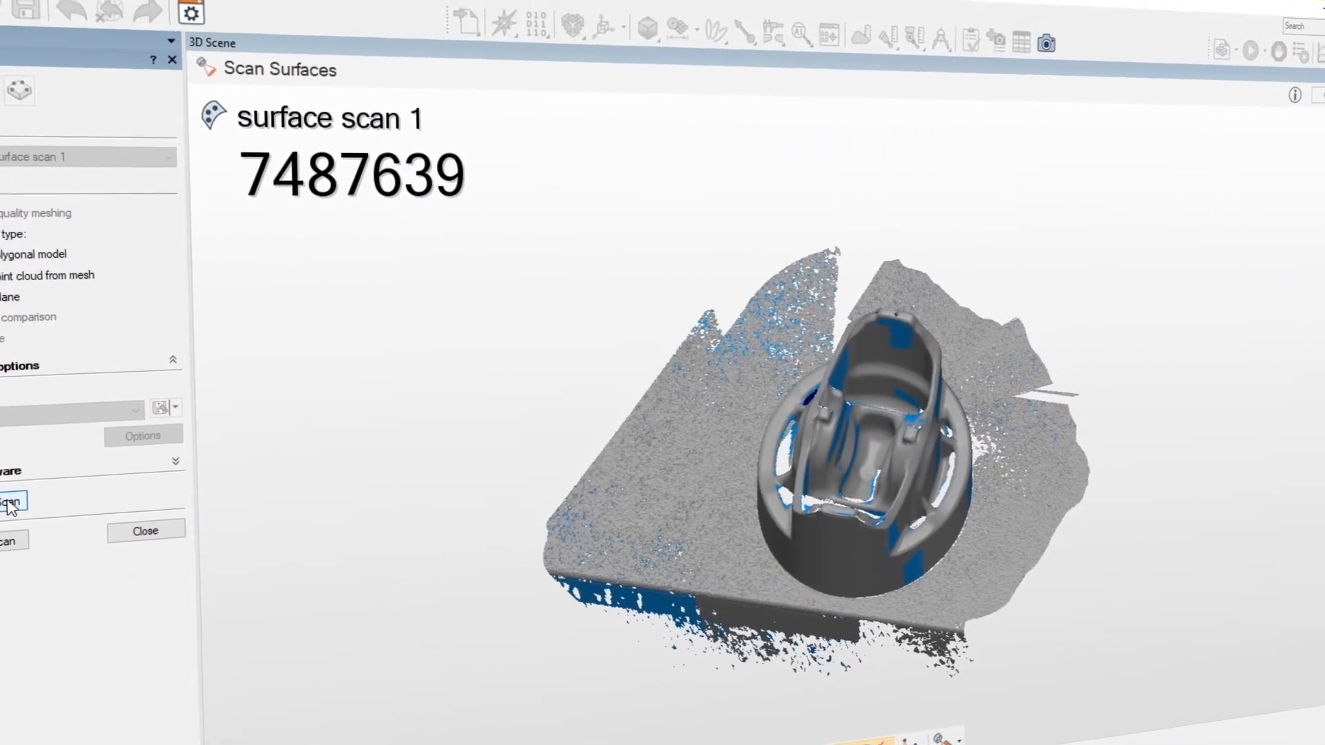
Step: Close the previous session so only Coordinate Systems > world remains and the 3D Scene is empty
click(13, 500)
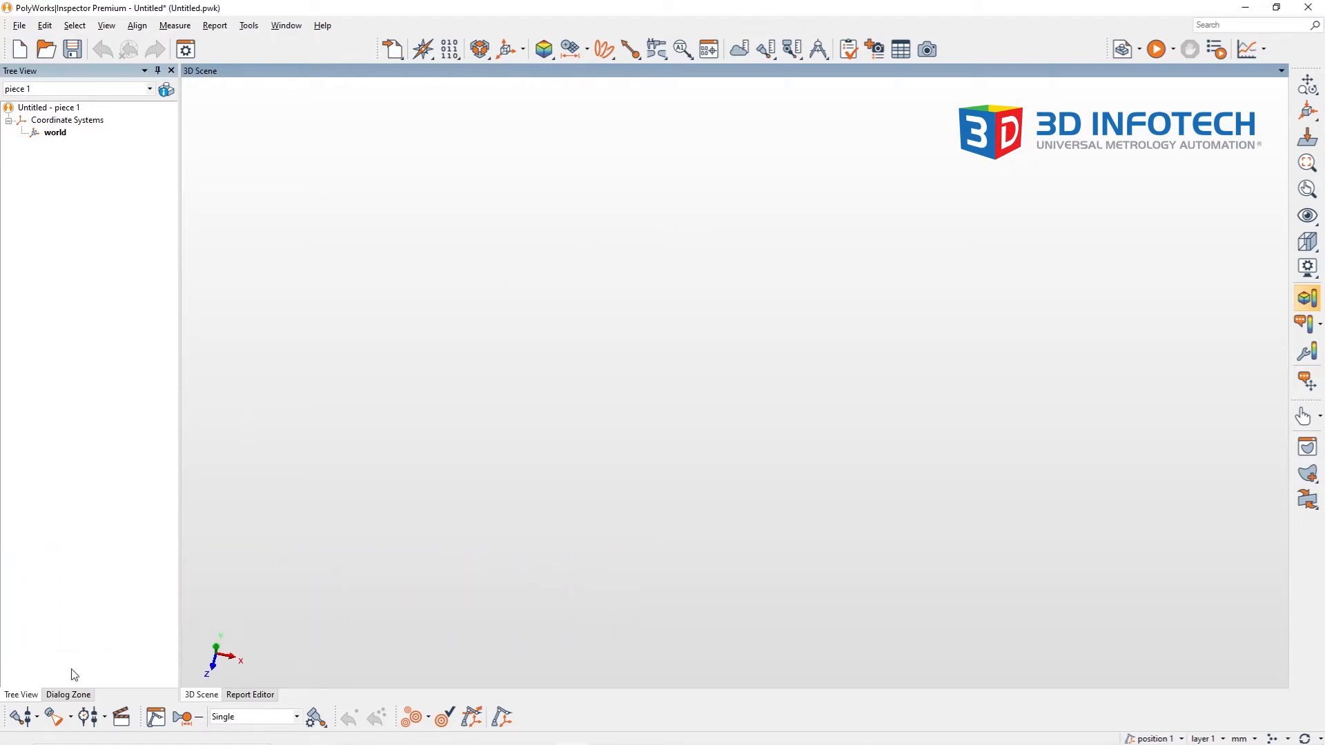
mouse_move(53, 718)
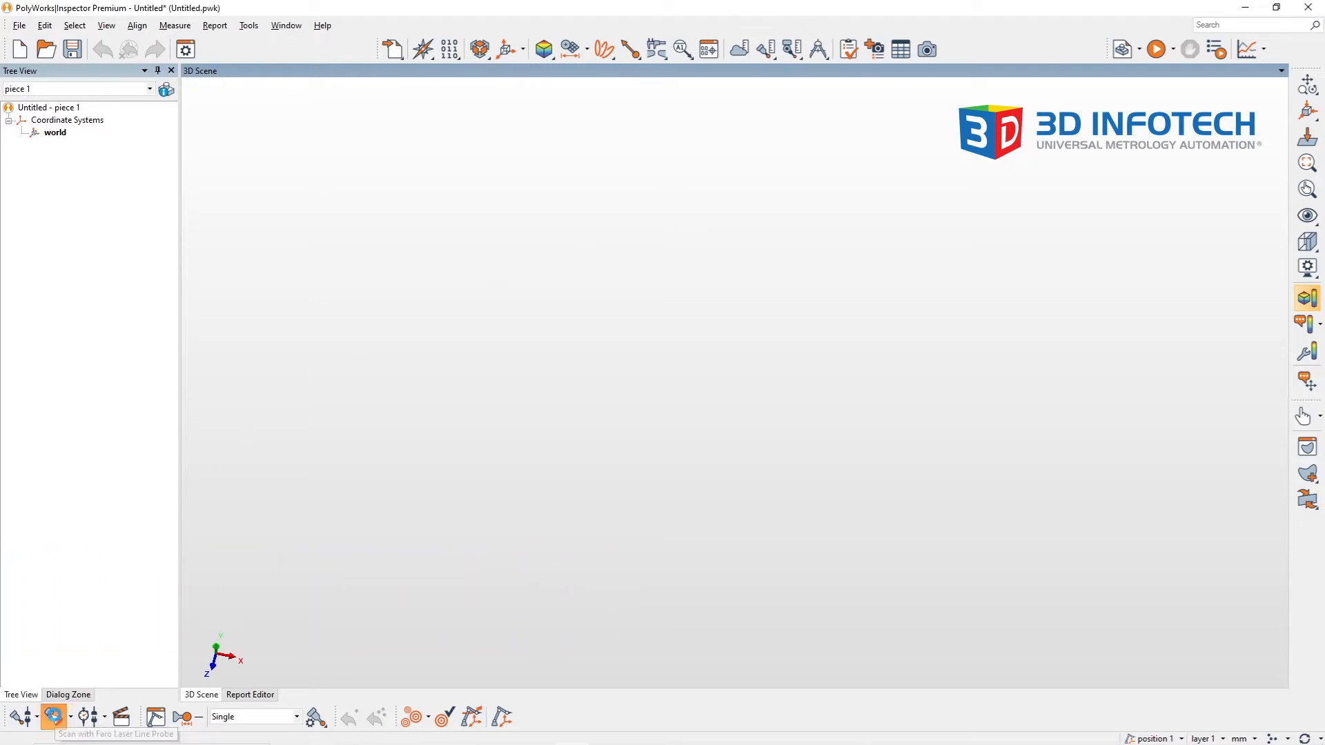
Step: Bring up the Faro Laser Line Probe scan dialog set to create a new surface 'surface scan 1'
click(53, 717)
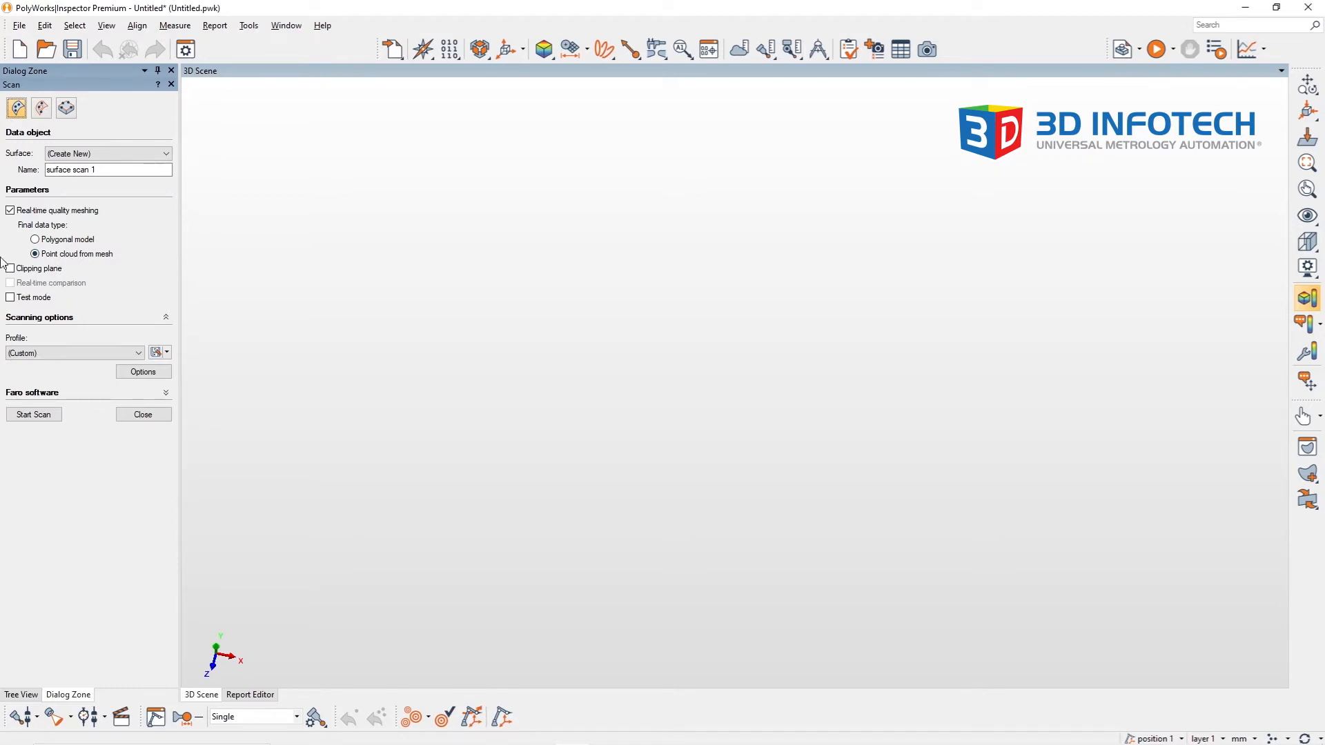
Step: Scan the part with the tabletop into surface scan 1 (~7487639 points), then end the scan
click(33, 414)
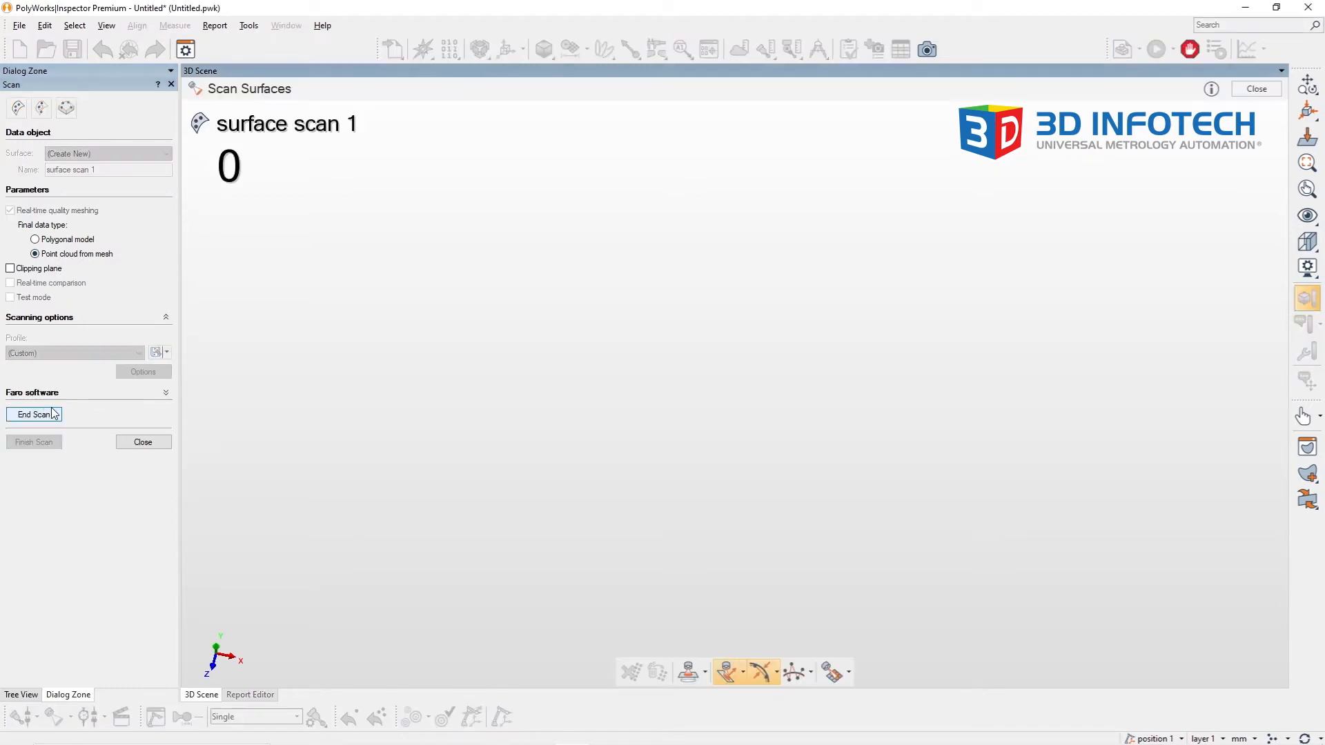
click(33, 414)
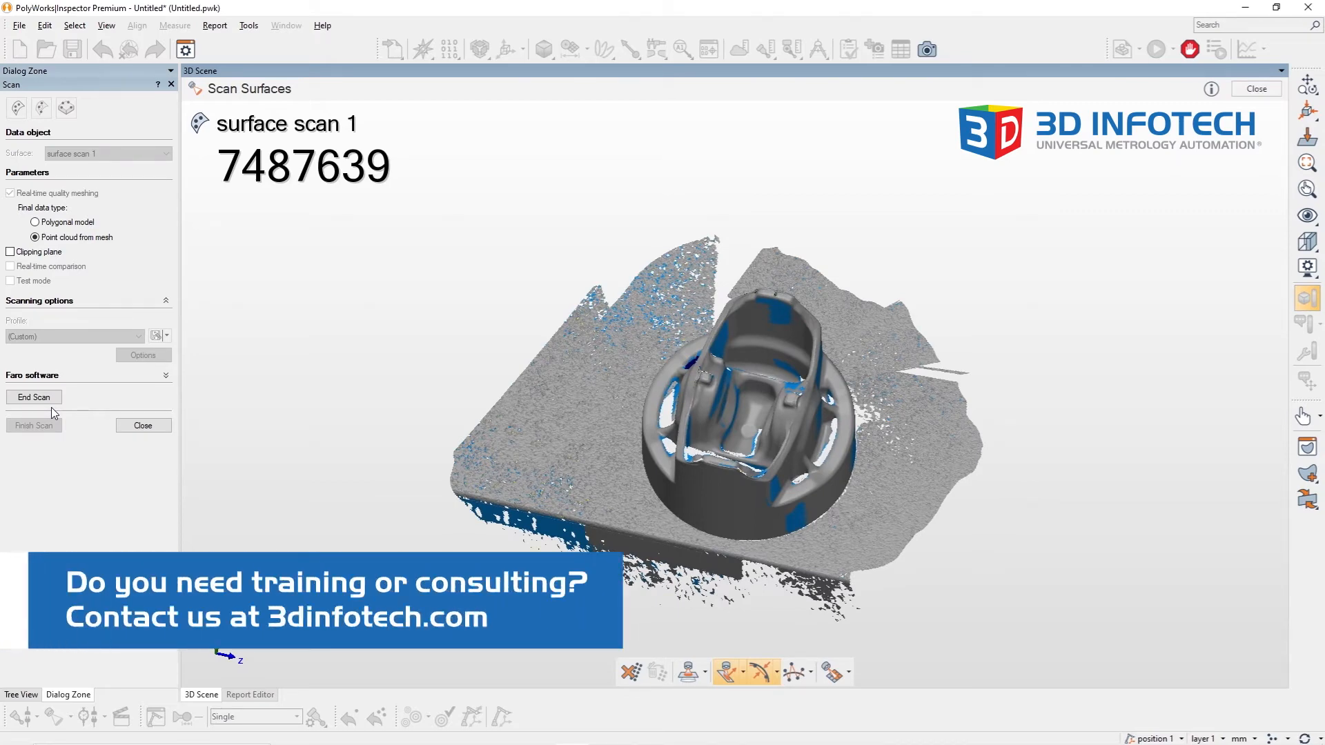
click(33, 397)
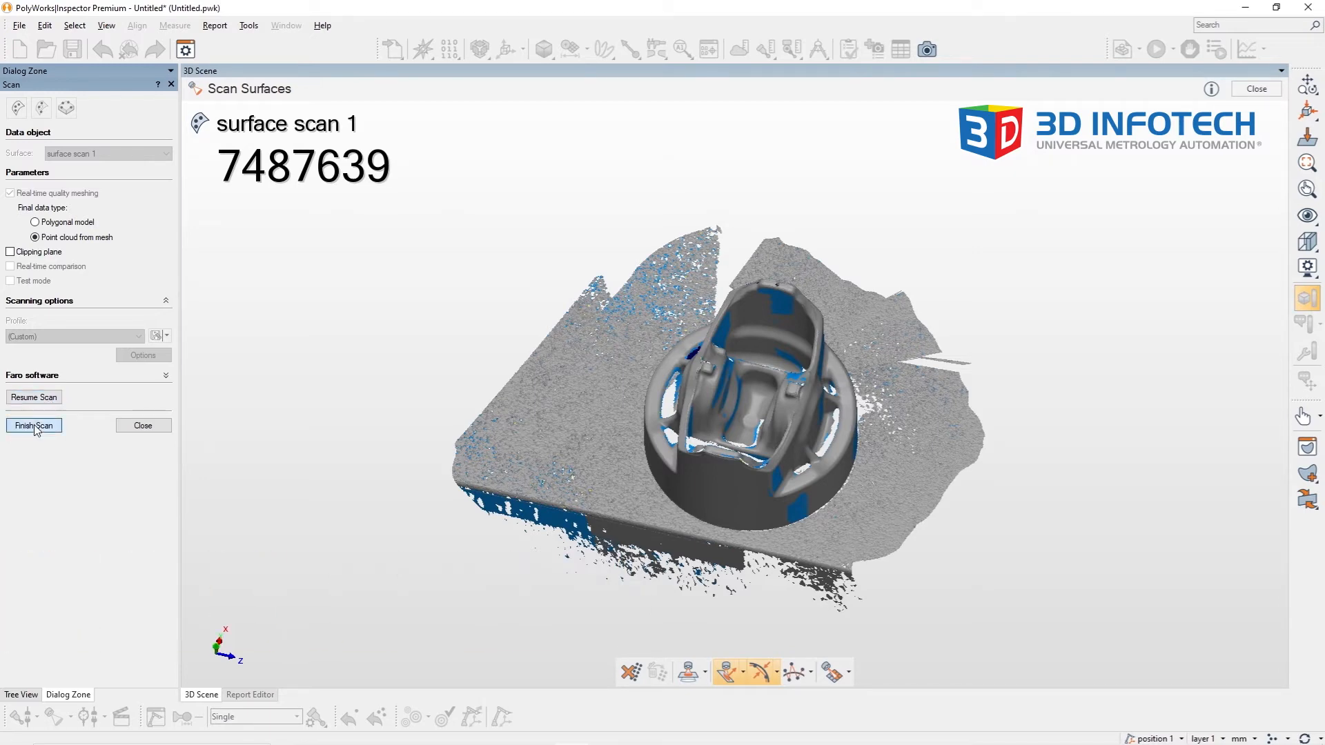
Step: Finish surface scan 1 as a point cloud, hide it, and prepare new surface 'surface scan 2'
click(33, 425)
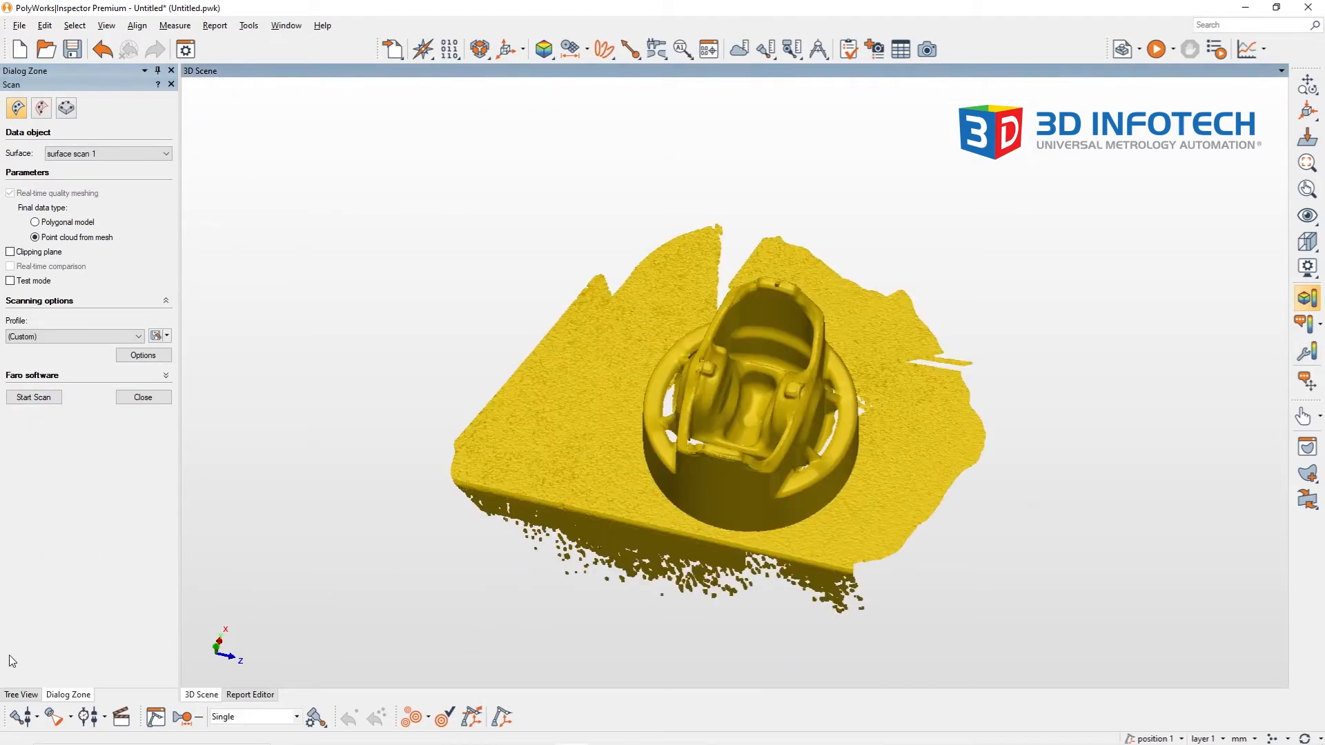
click(21, 694)
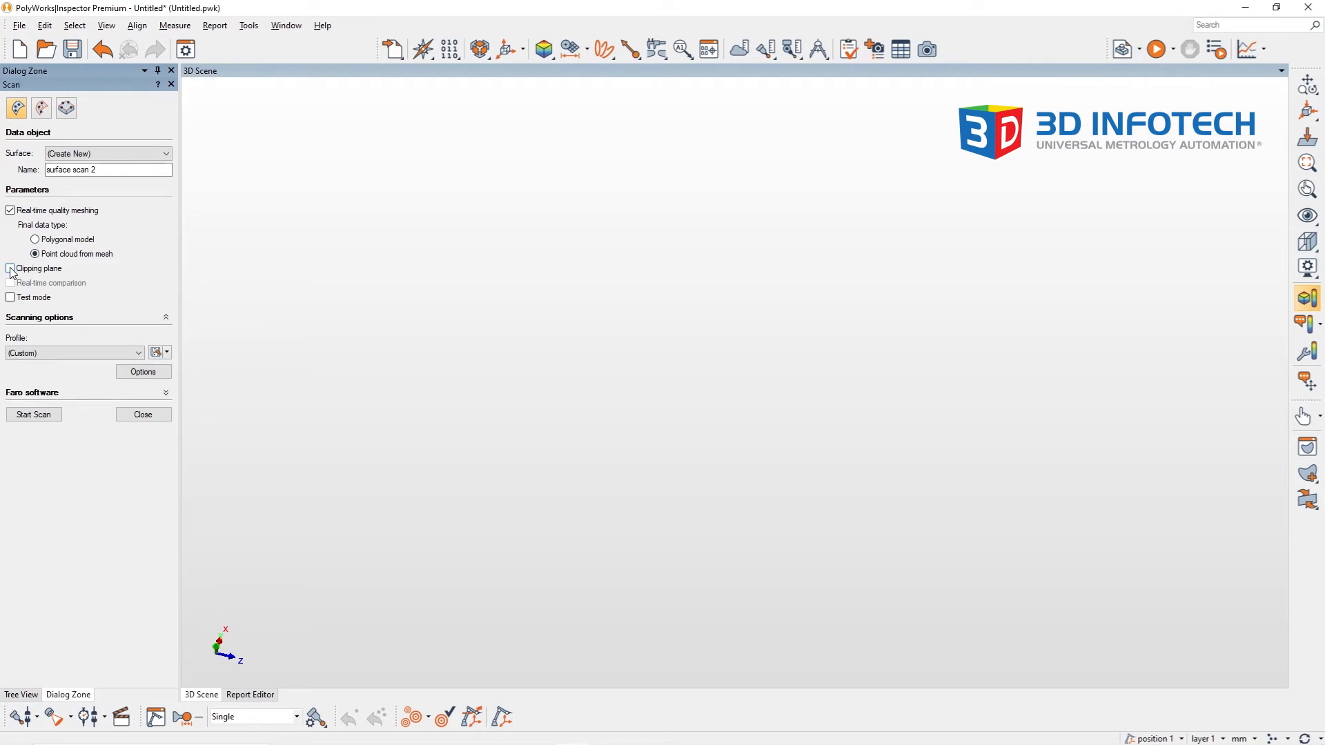
Step: Enable Clipping plane for surface scan 2 and start its definition with the probe method
click(10, 269)
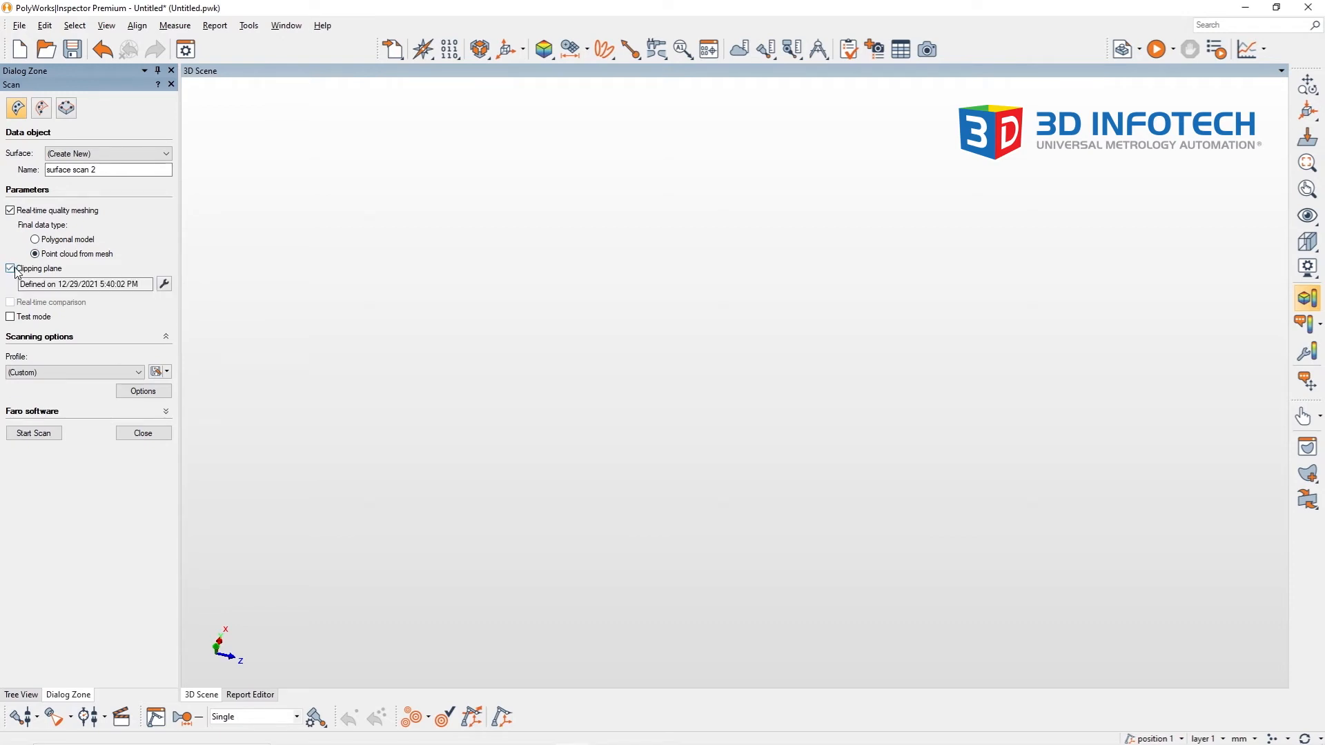
mouse_move(162, 283)
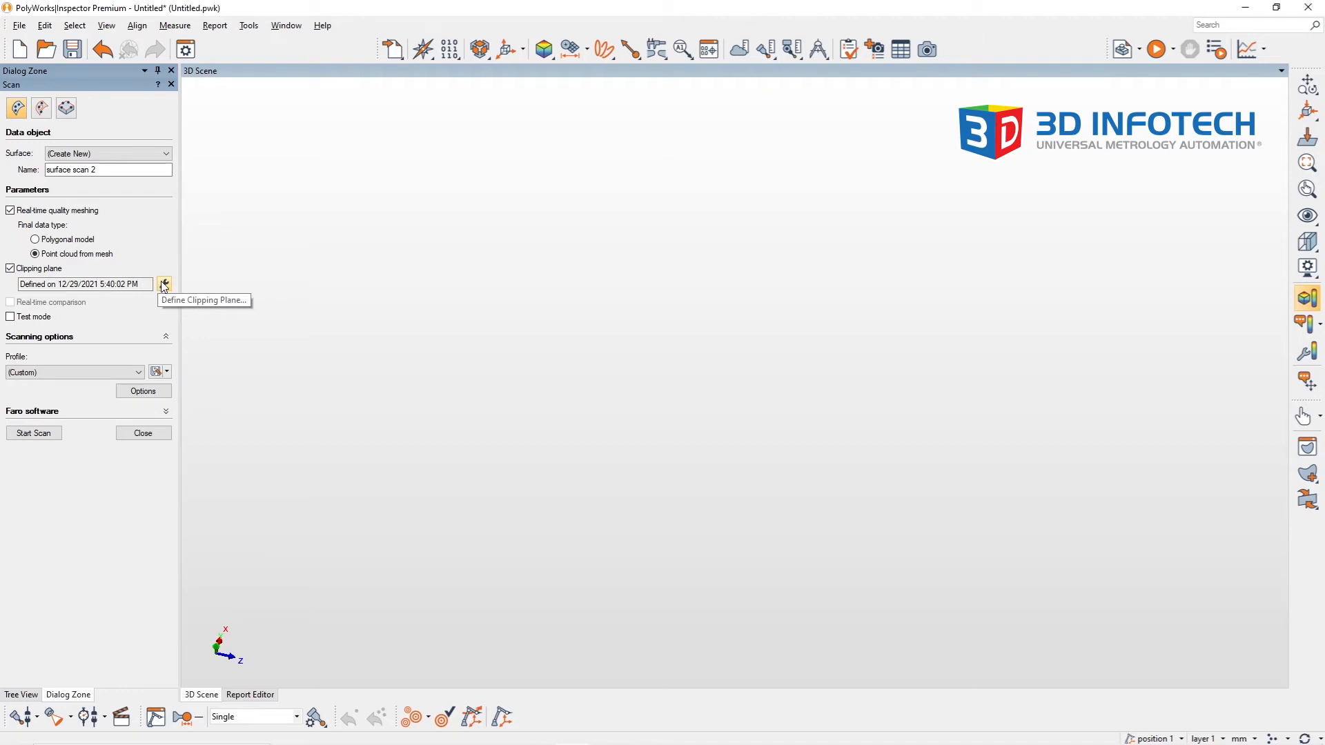
click(164, 285)
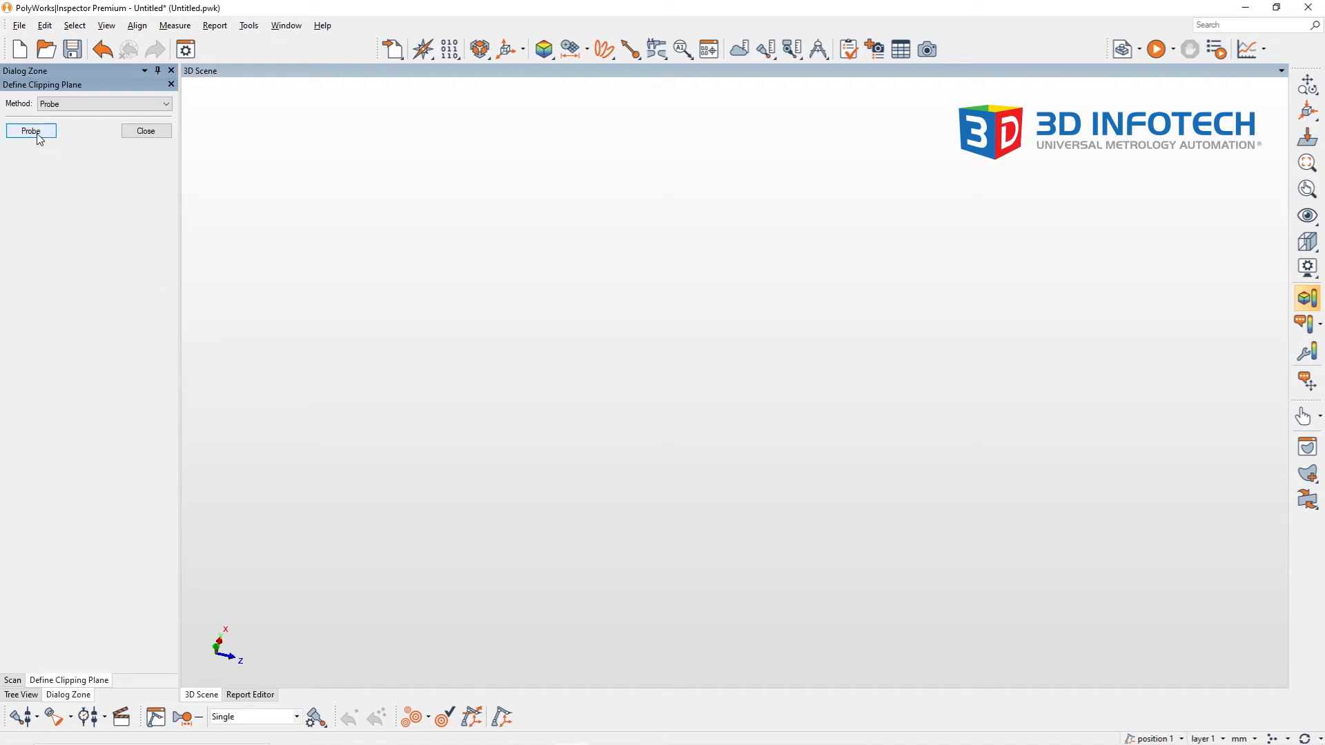
Step: Probe four table points to define the clipping plane (5:44:45 PM) and accept it for surface scan 2
click(32, 131)
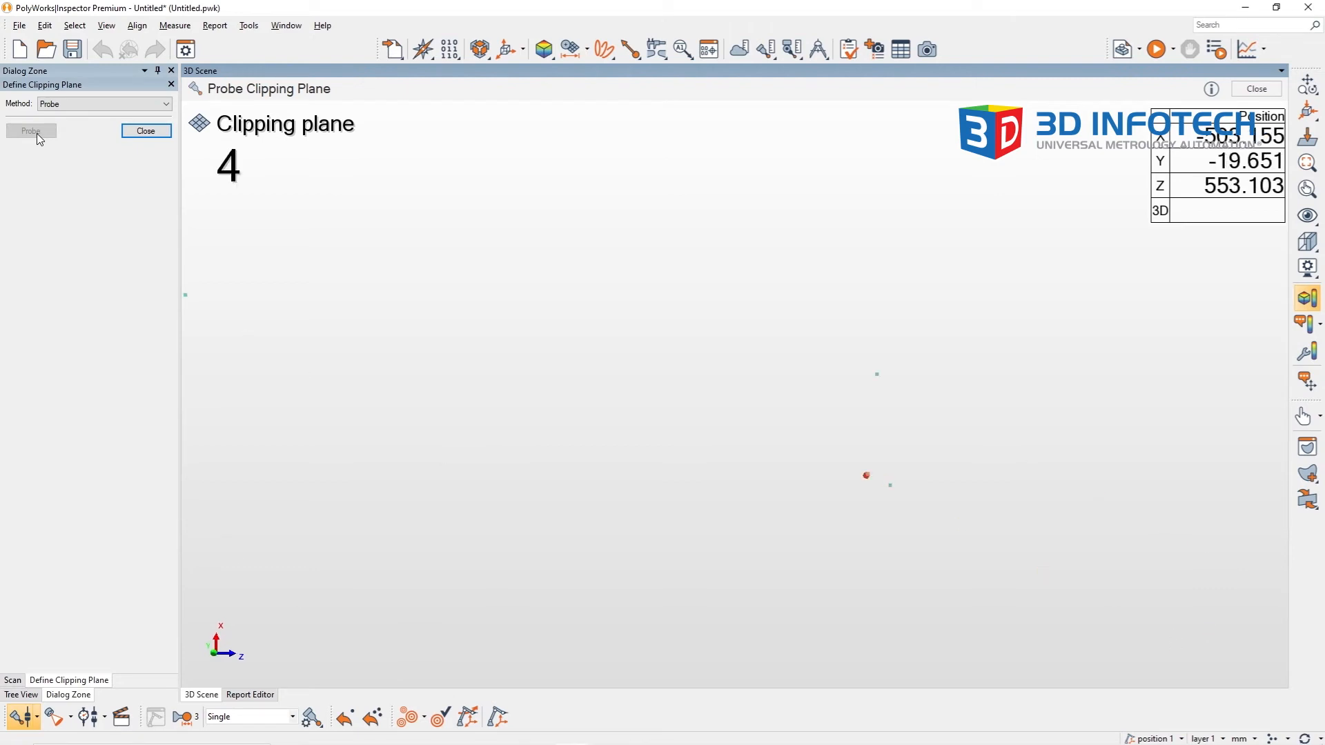
click(145, 131)
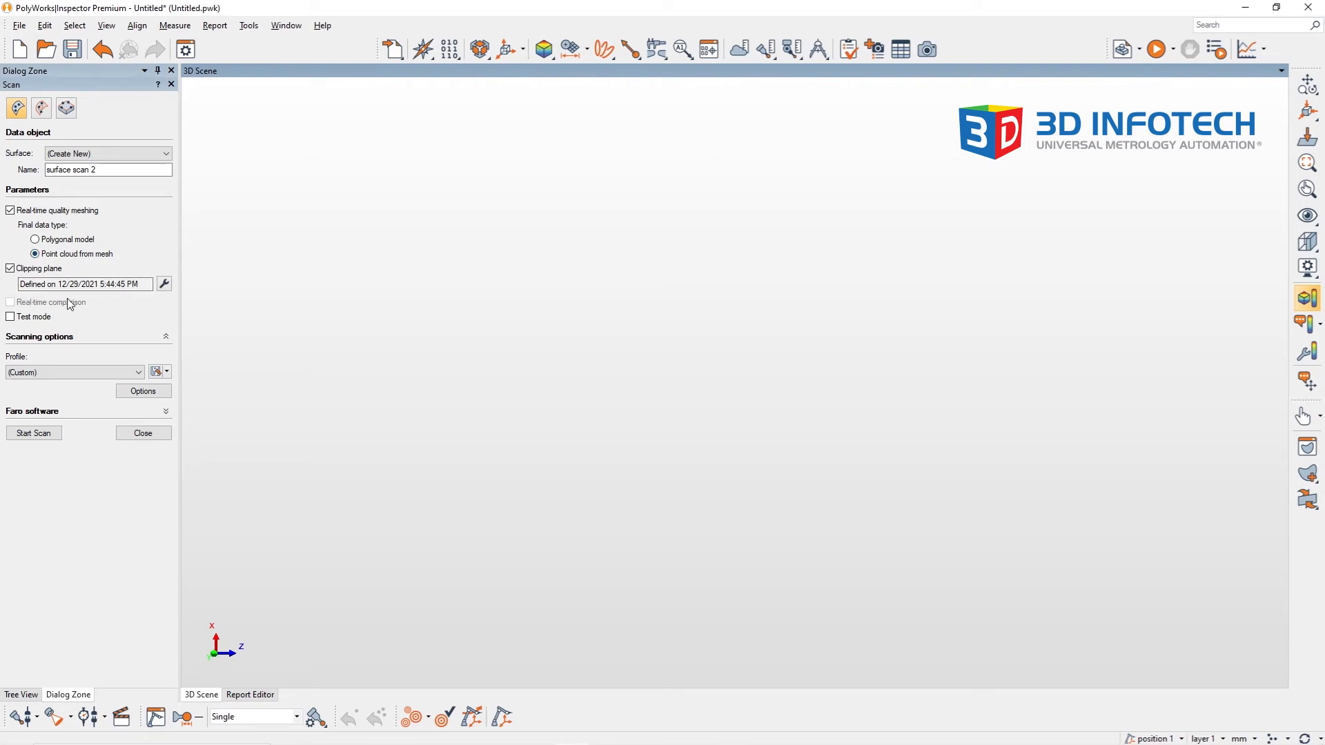
mouse_move(101, 313)
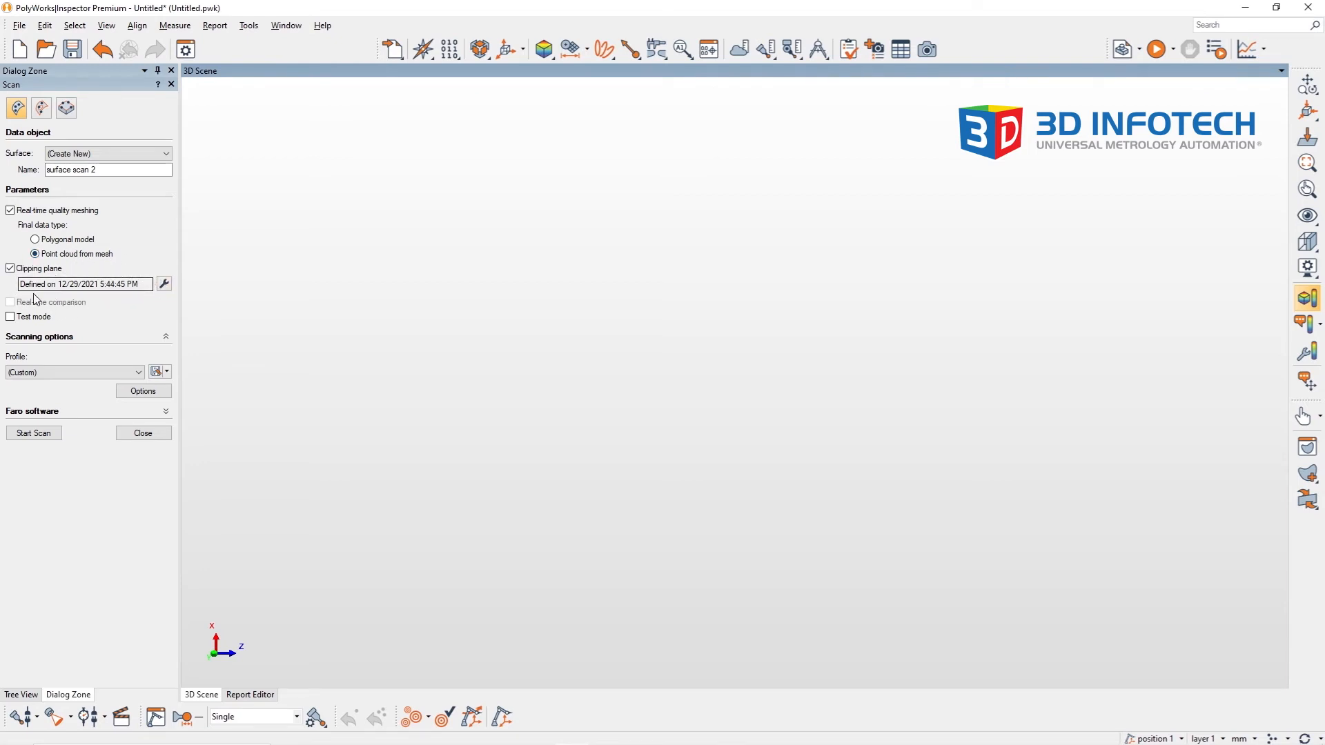
click(33, 432)
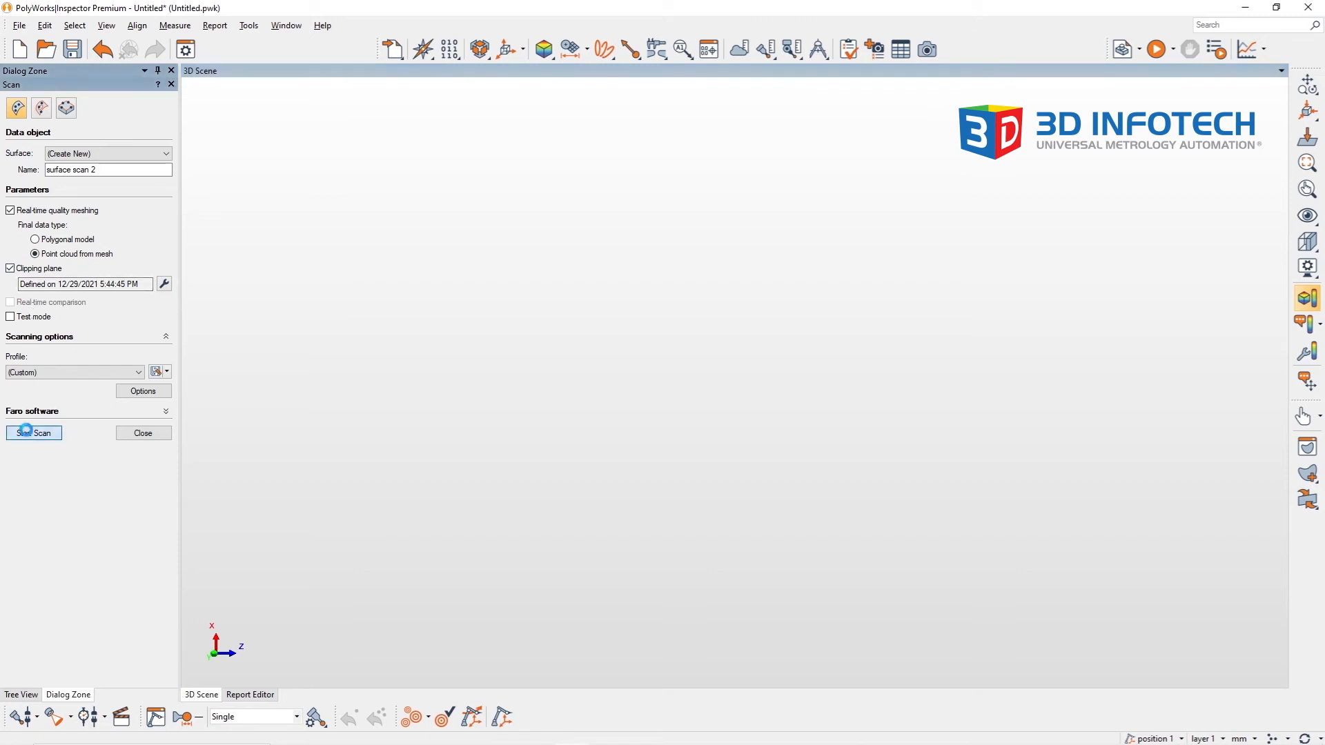
Step: Scan the part into surface scan 2 with tabletop points clipped away (~7162307 points)
click(33, 432)
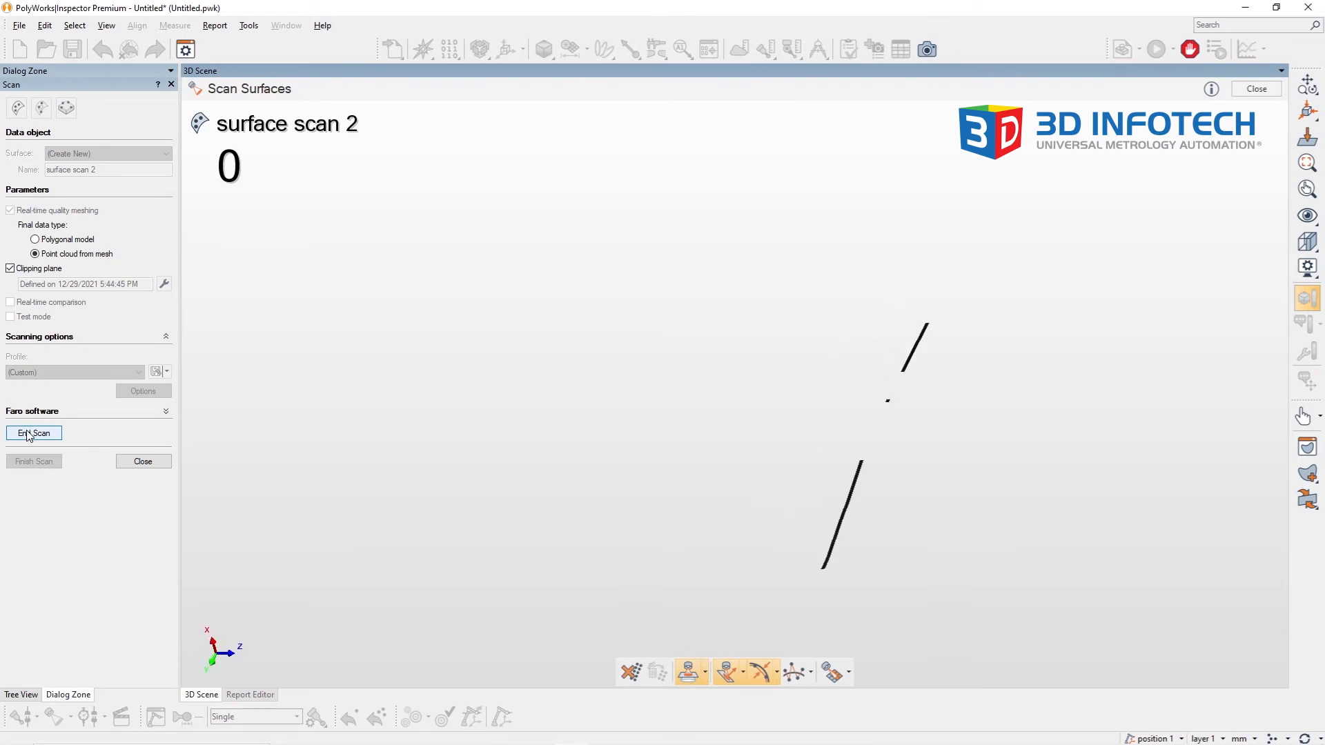
click(34, 432)
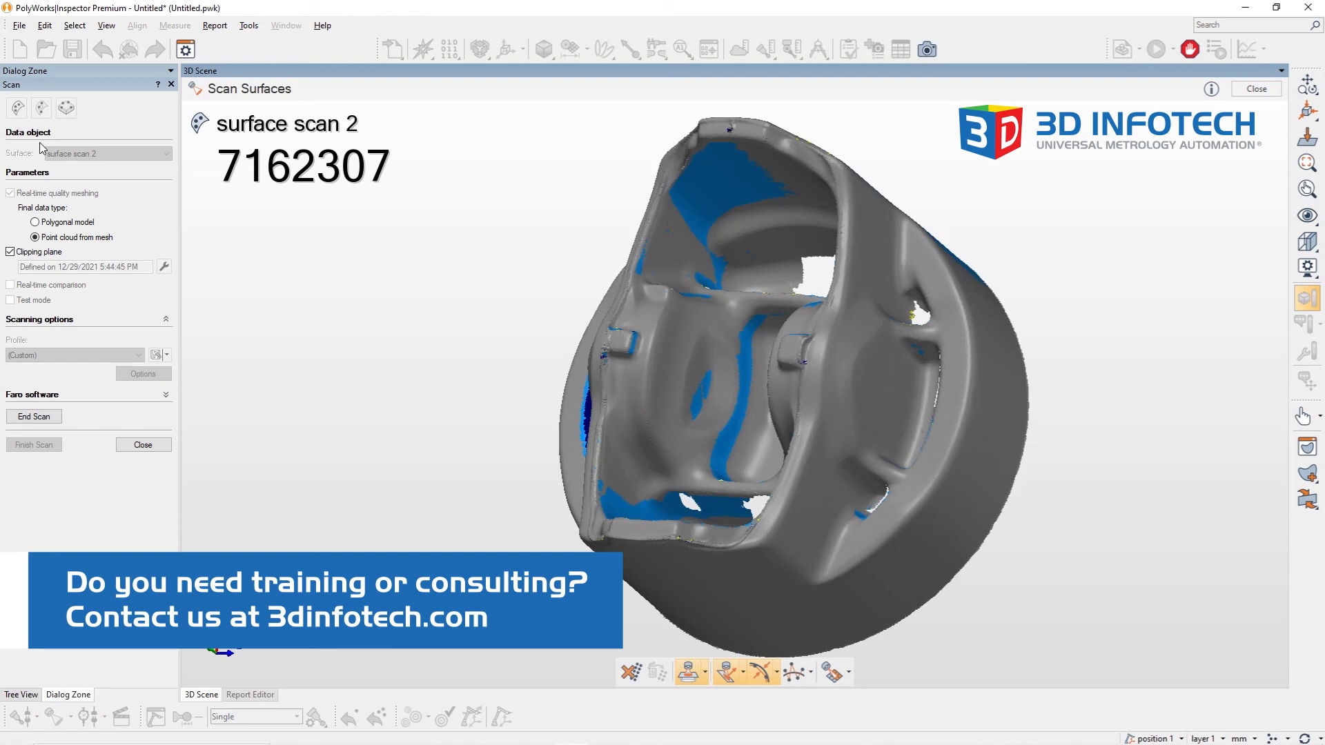
mouse_move(40, 169)
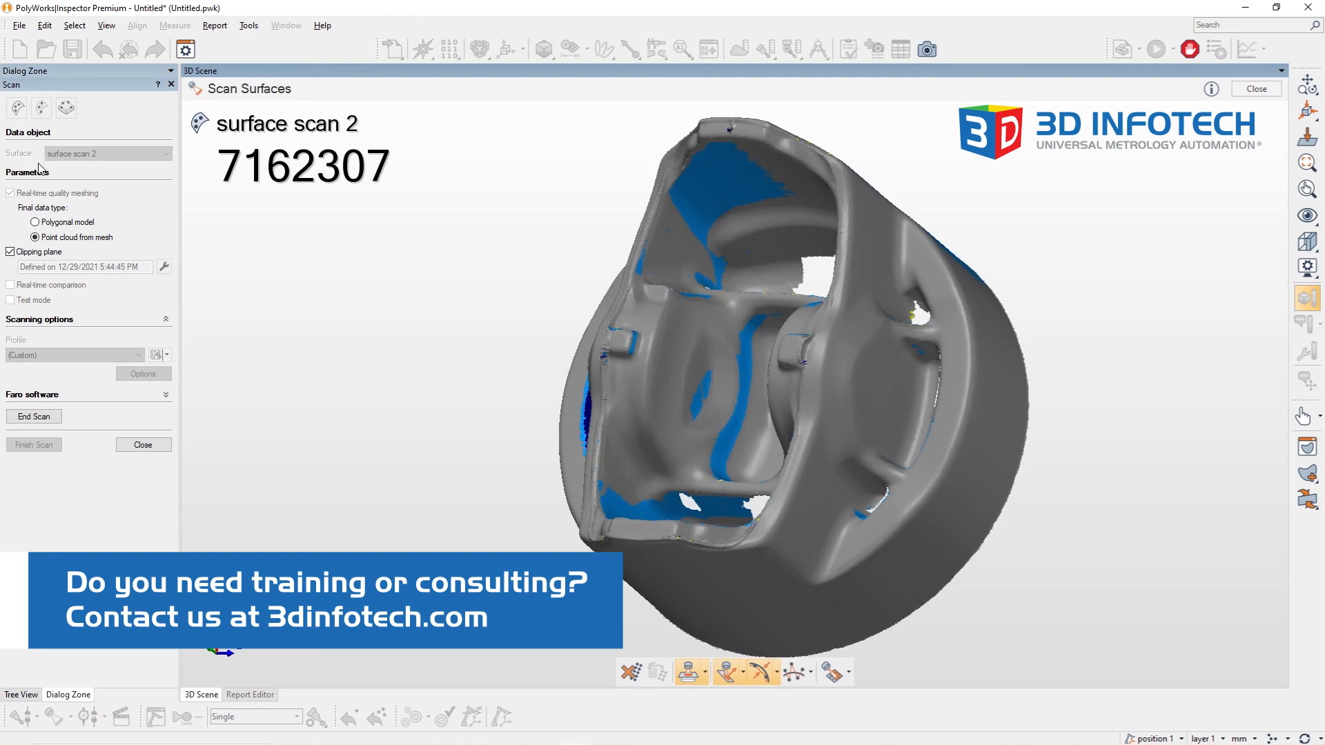